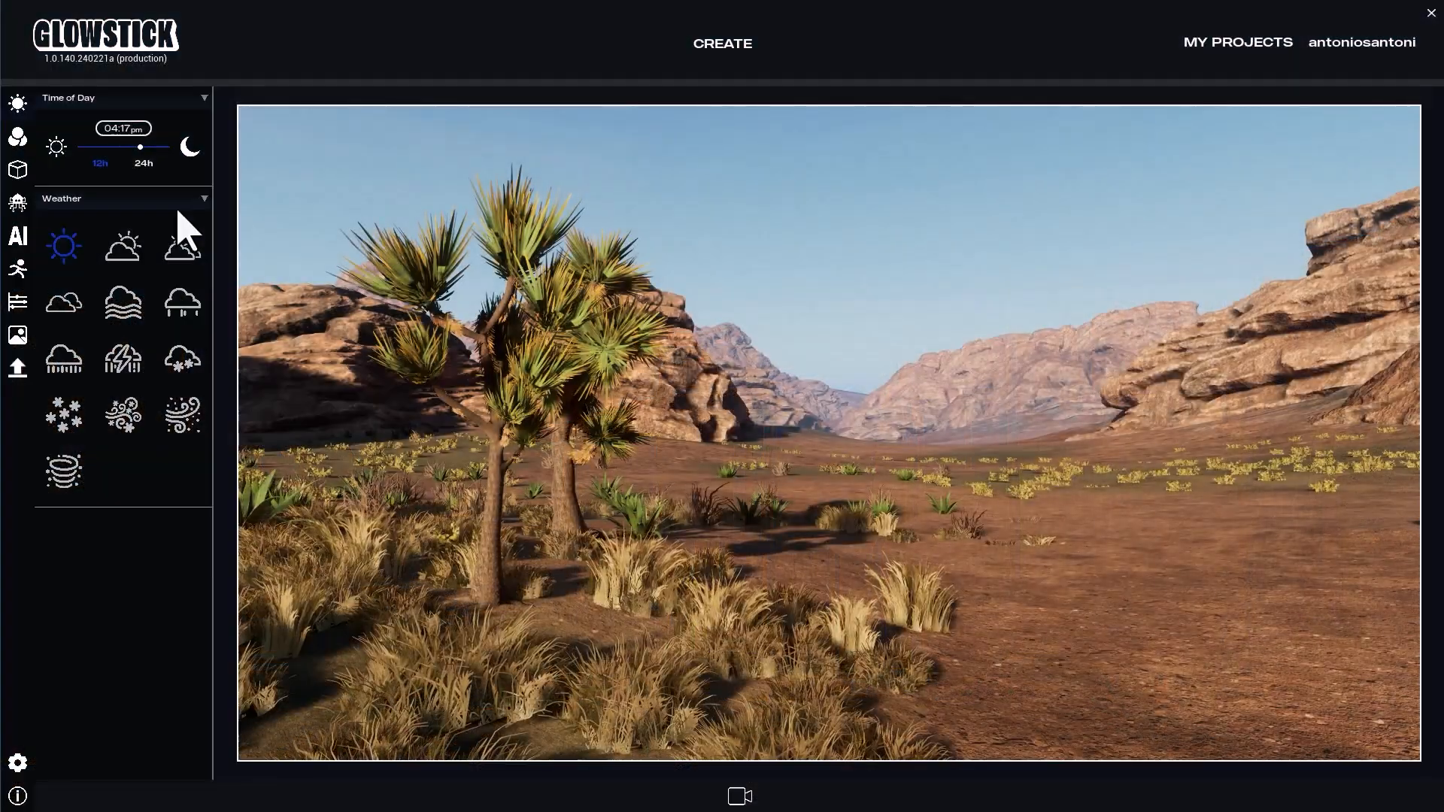
Generate a photoreal desert landscape image in Kraken AI using the Kino XL model.
left_click(17, 235)
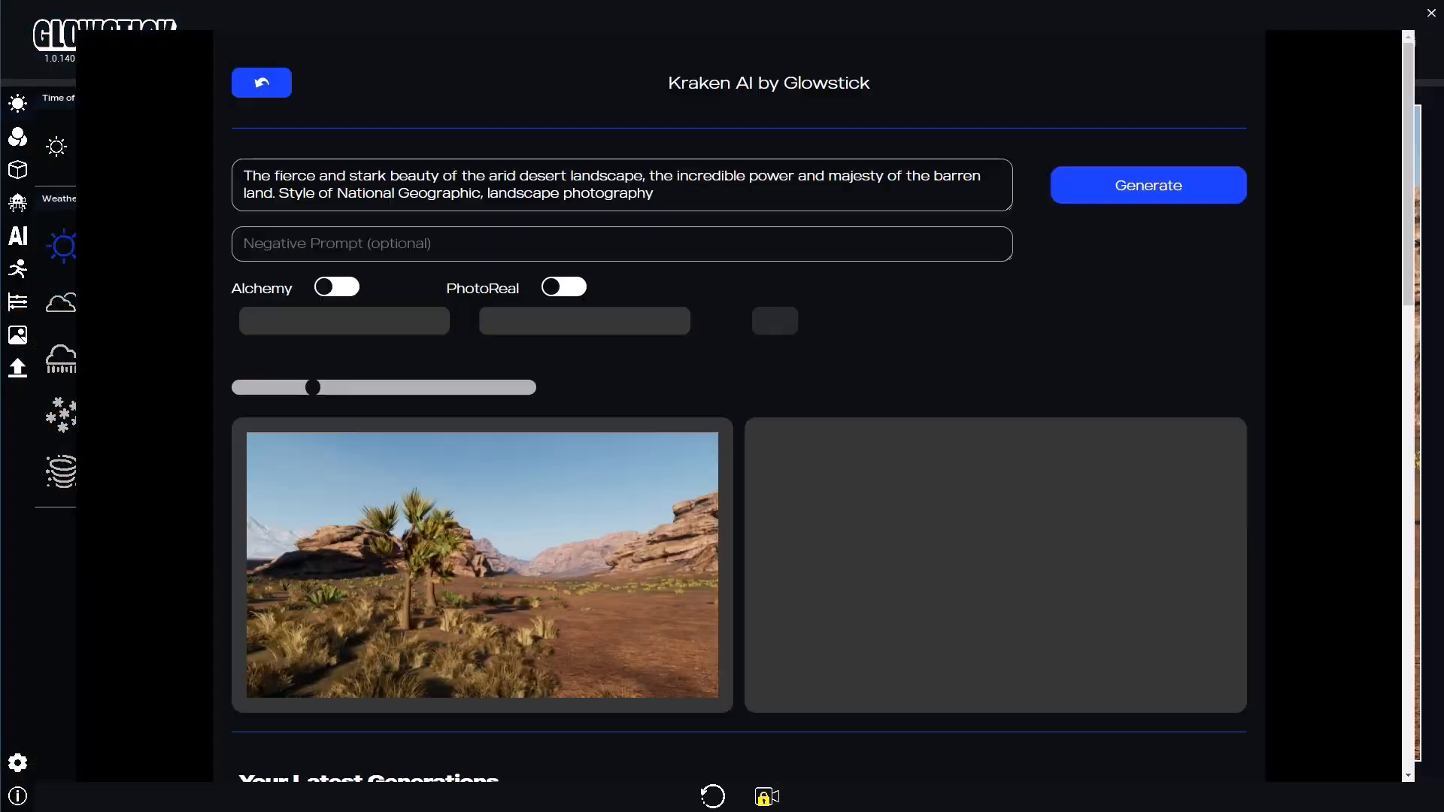
left_click(344, 320)
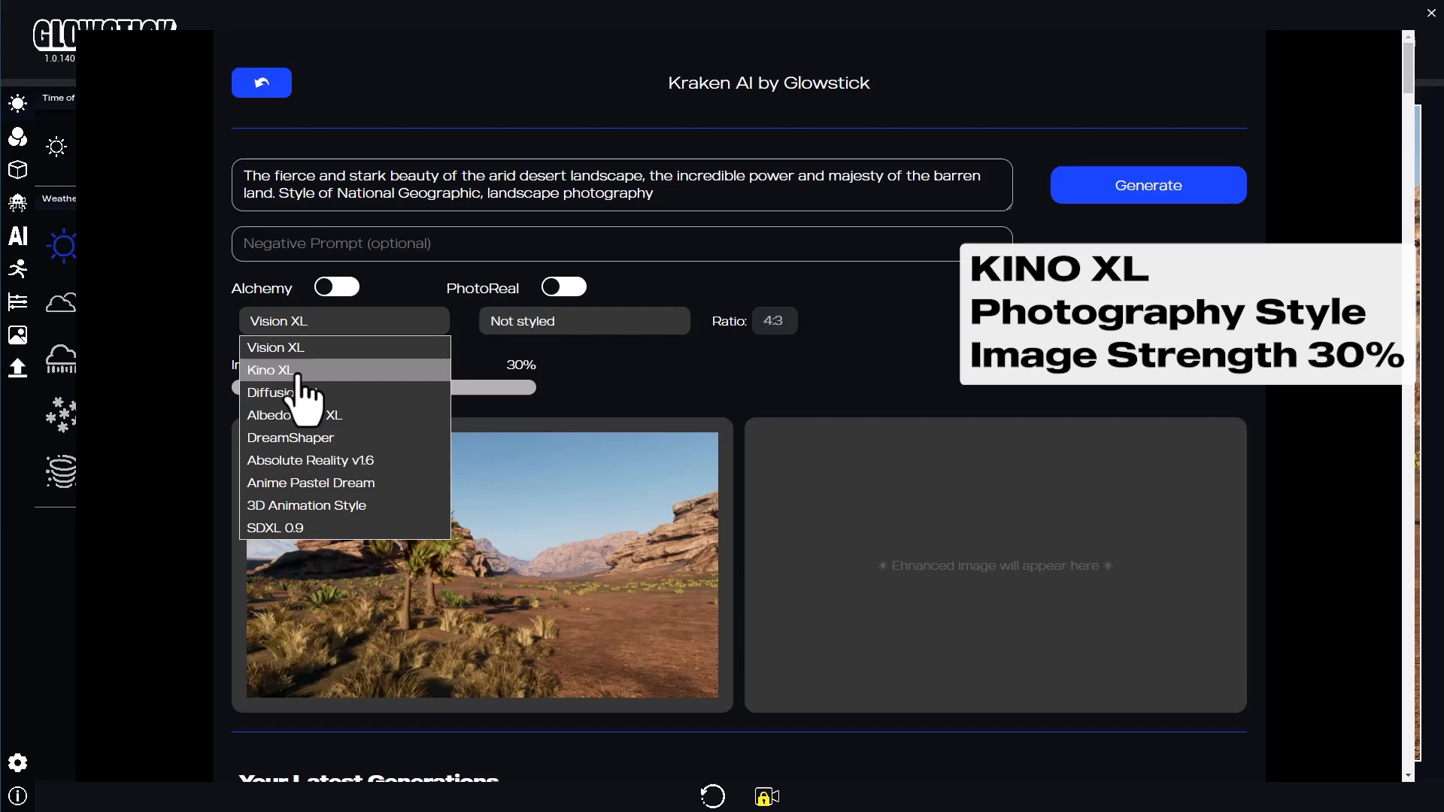
left_click(270, 370)
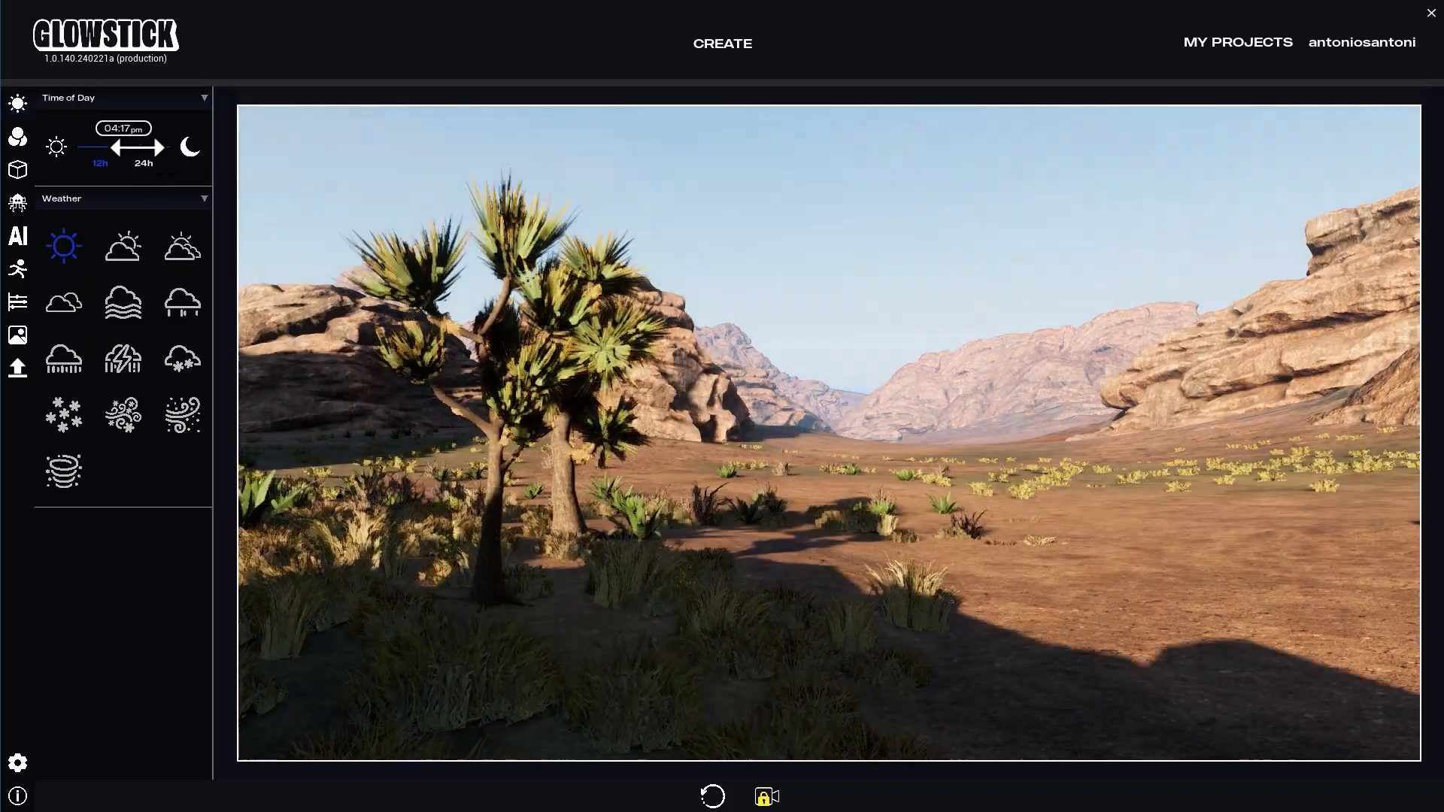
left_click(122, 246)
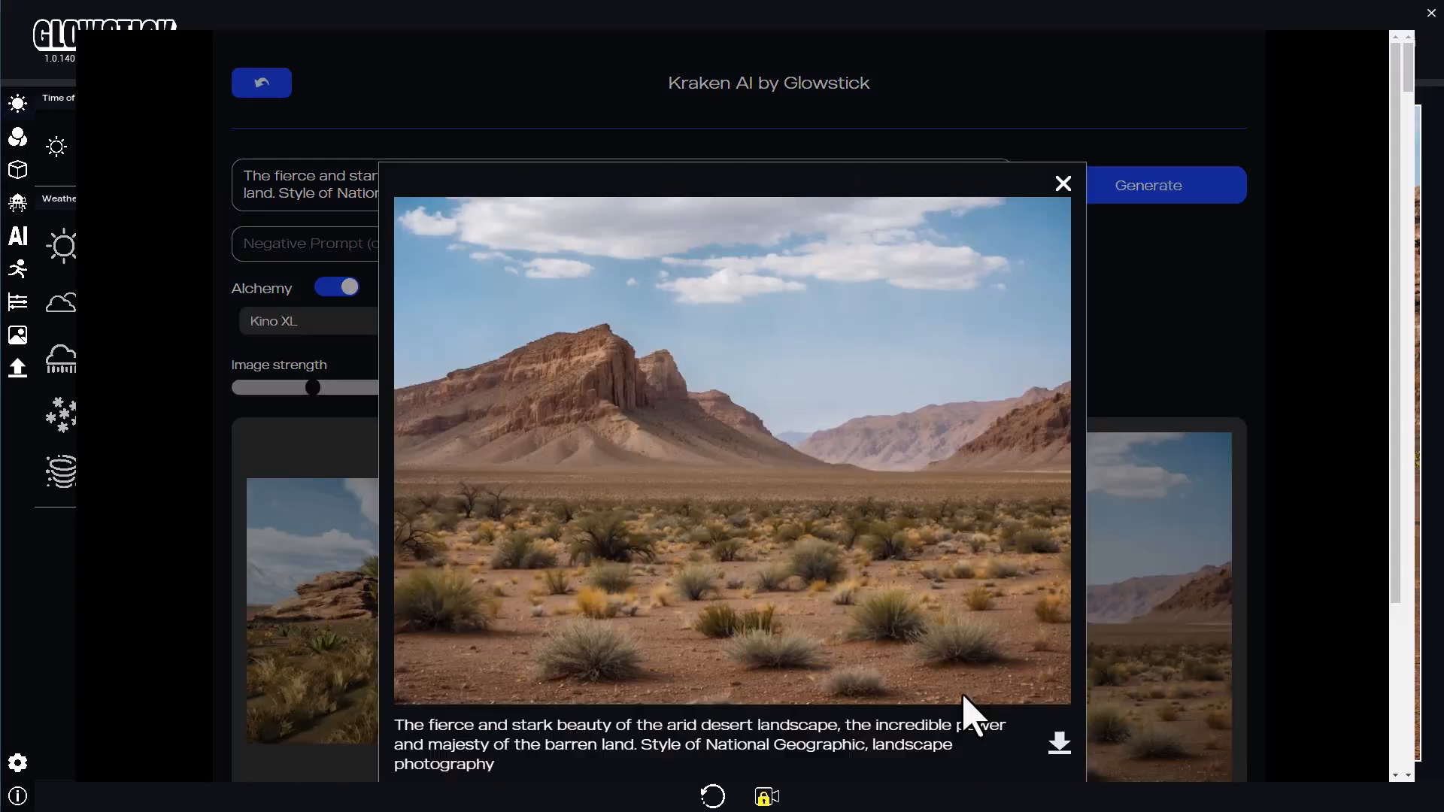
Browse to another generated desert image, then close the enlarged preview.
left_click(1062, 183)
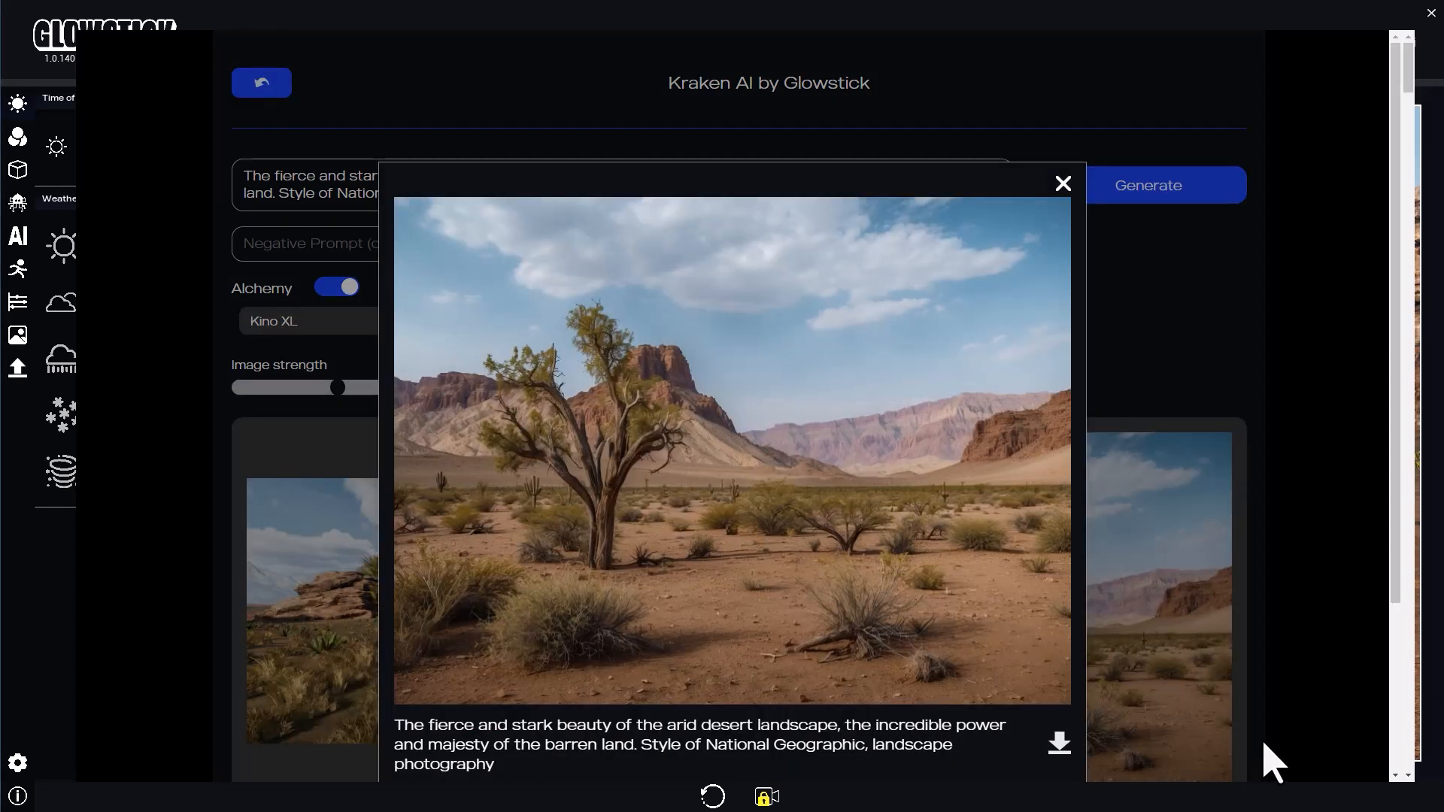
mouse_move(1096, 249)
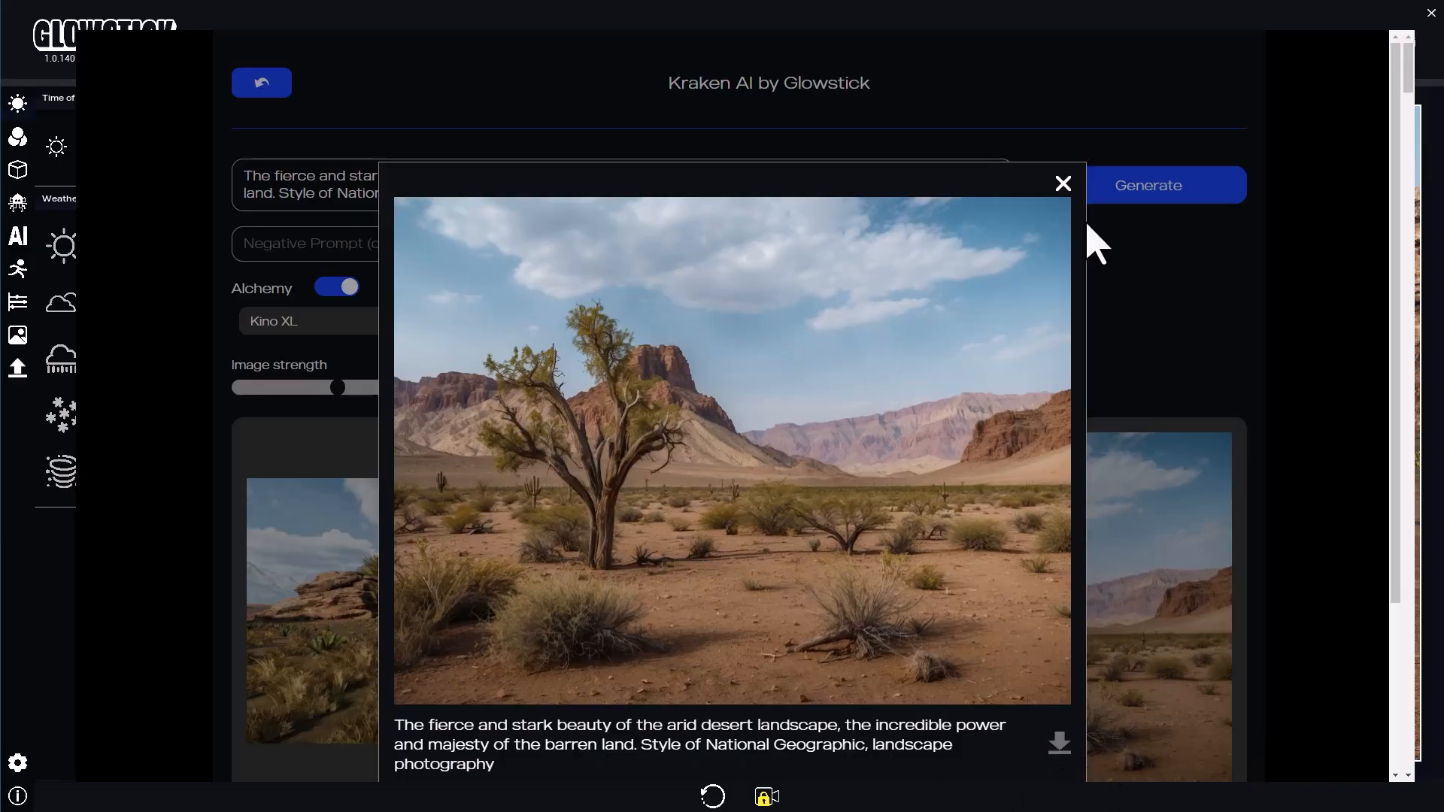
left_click(1063, 184)
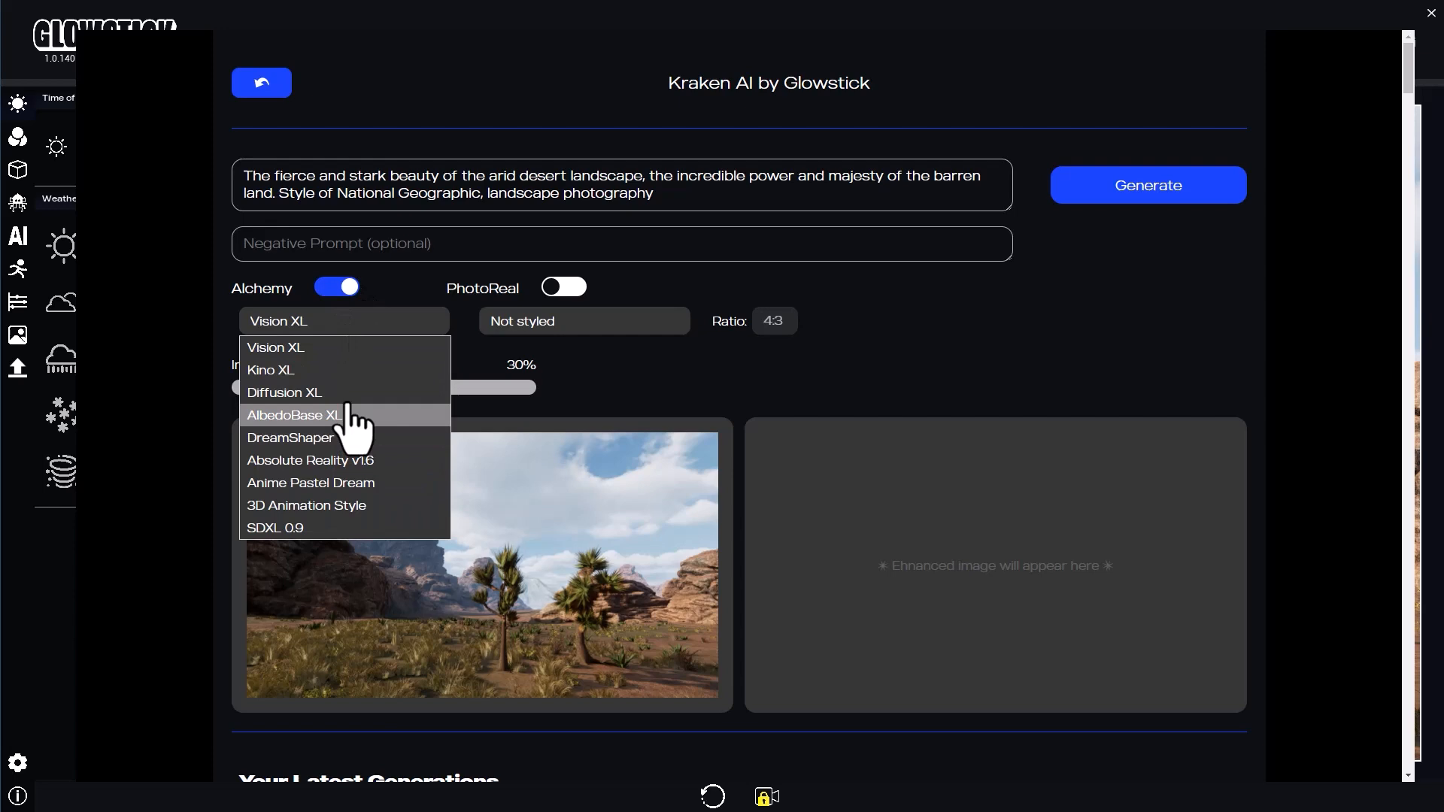
Generate the two-Joshua-trees image with the chosen model and return to the scene.
left_click(271, 369)
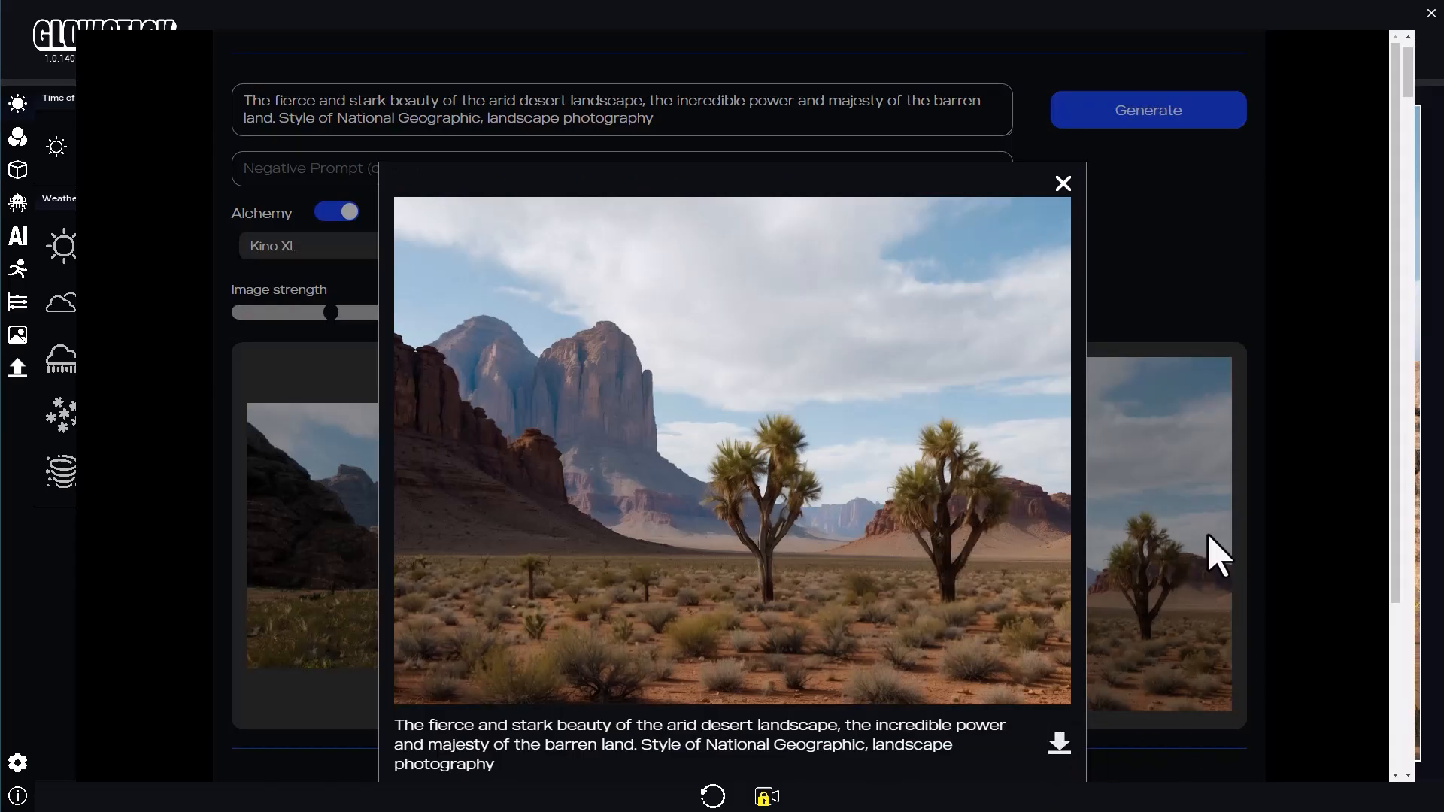
left_click(1062, 183)
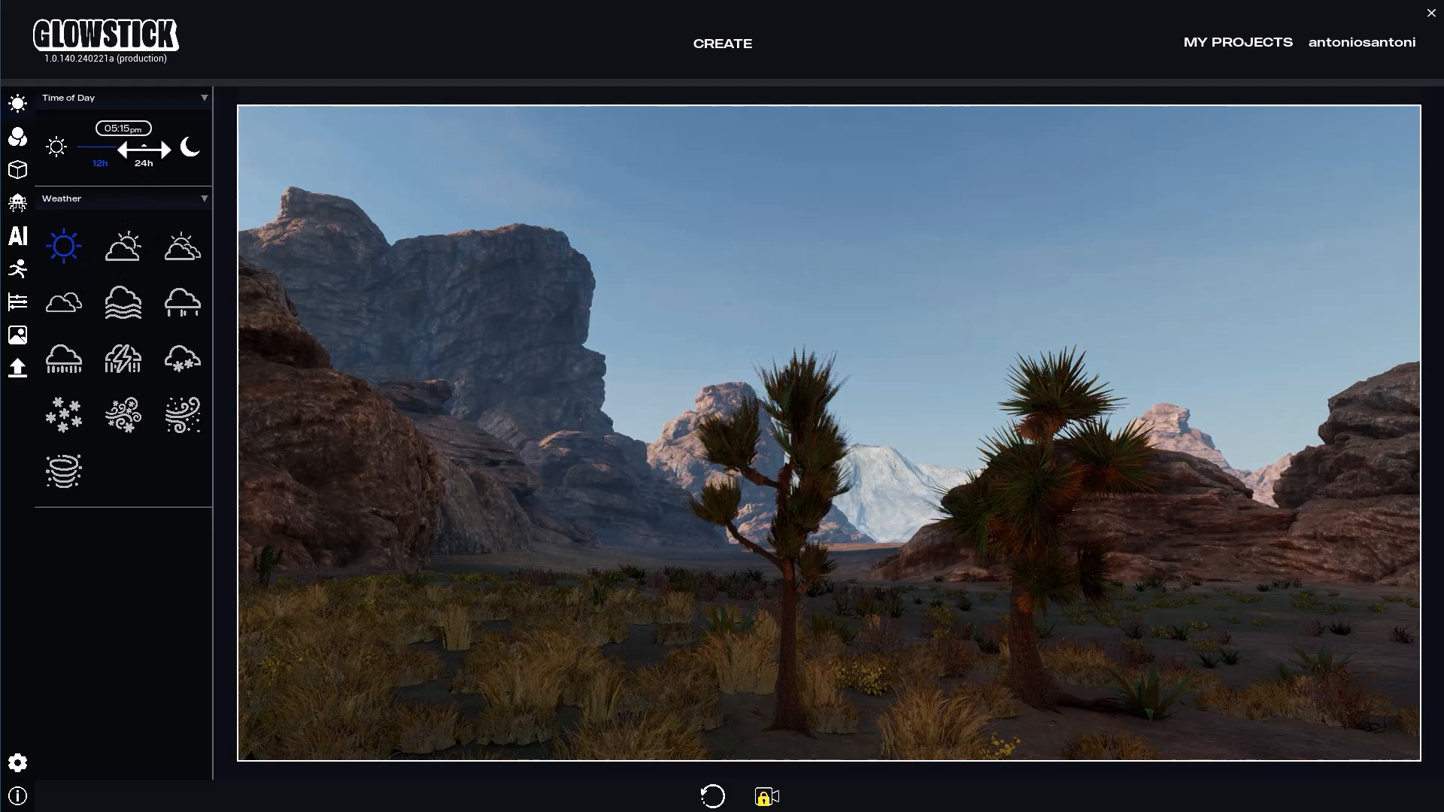
Move the time of day to morning (07:53 am) and bring up Kraken AI.
left_click_drag(143, 147, 127, 147)
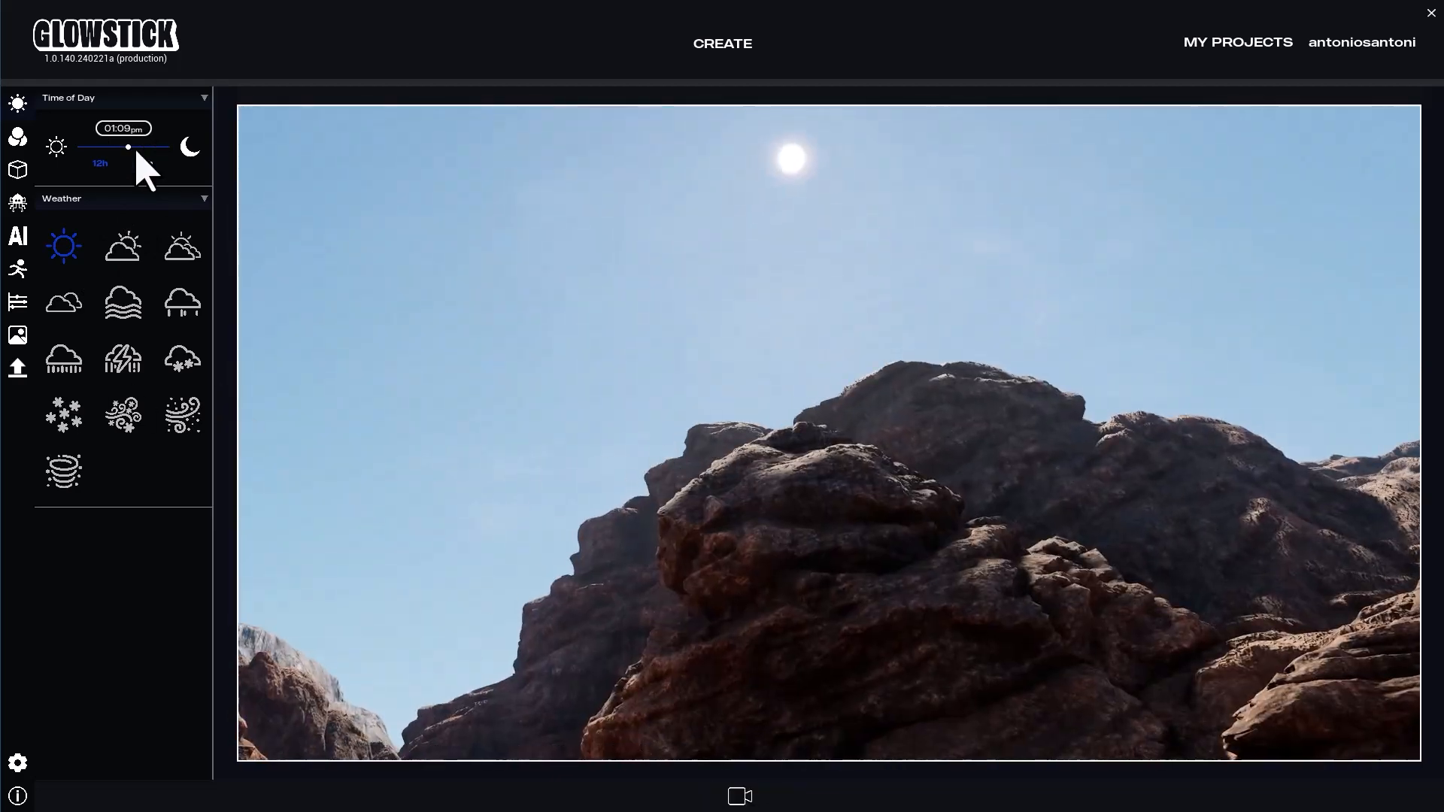
left_click_drag(127, 148, 111, 148)
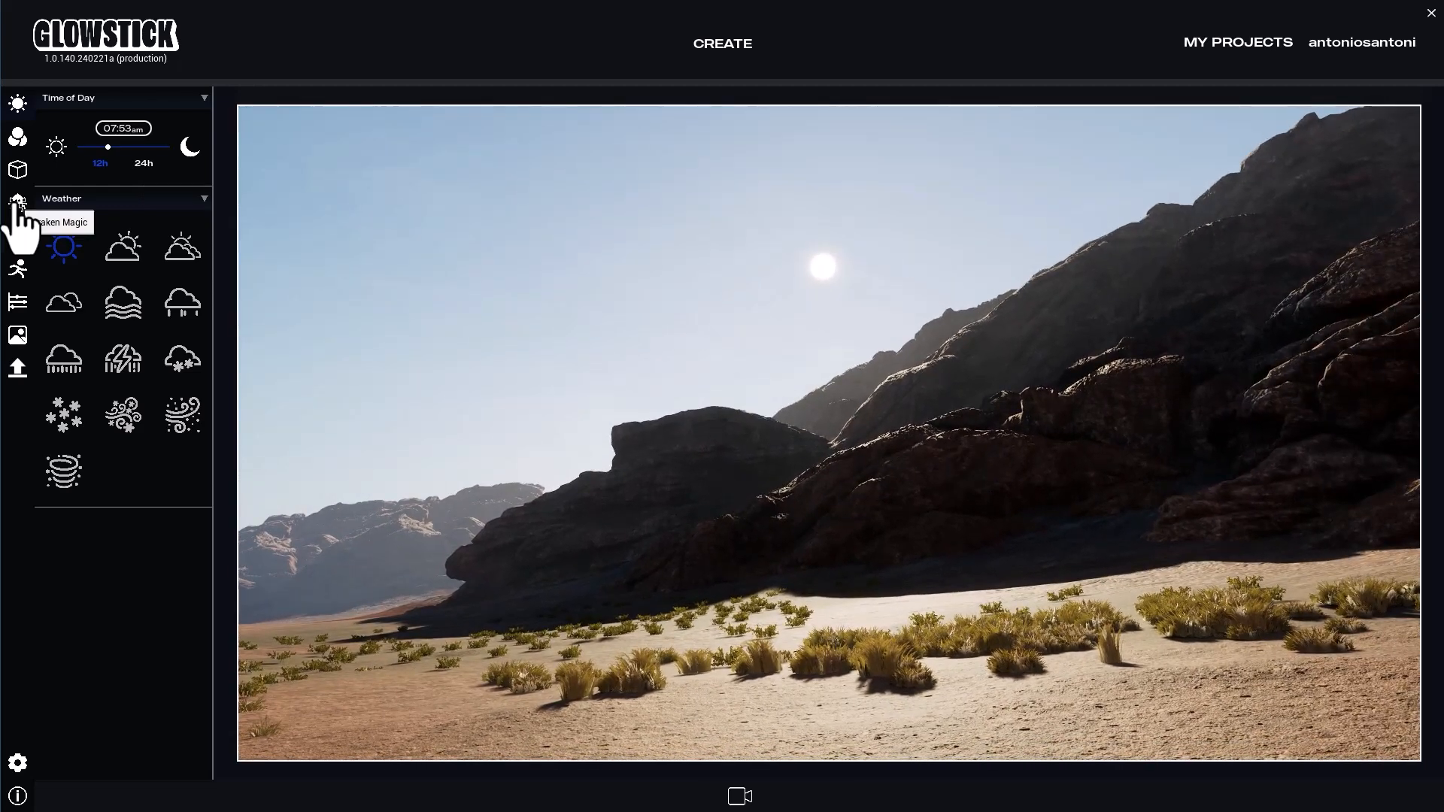
left_click(18, 202)
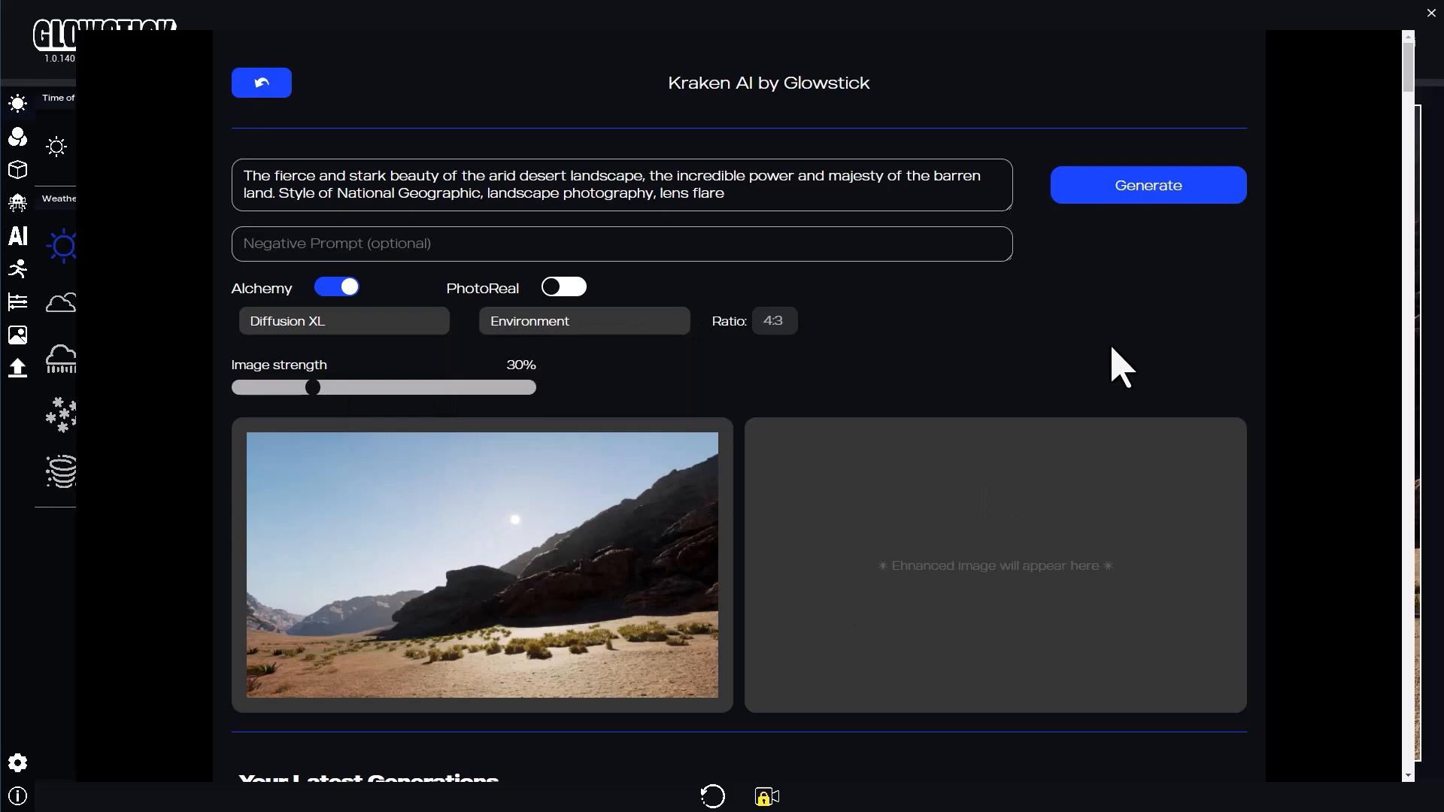
Leave the generator and set the time of day back to 04:17 pm.
left_click(262, 82)
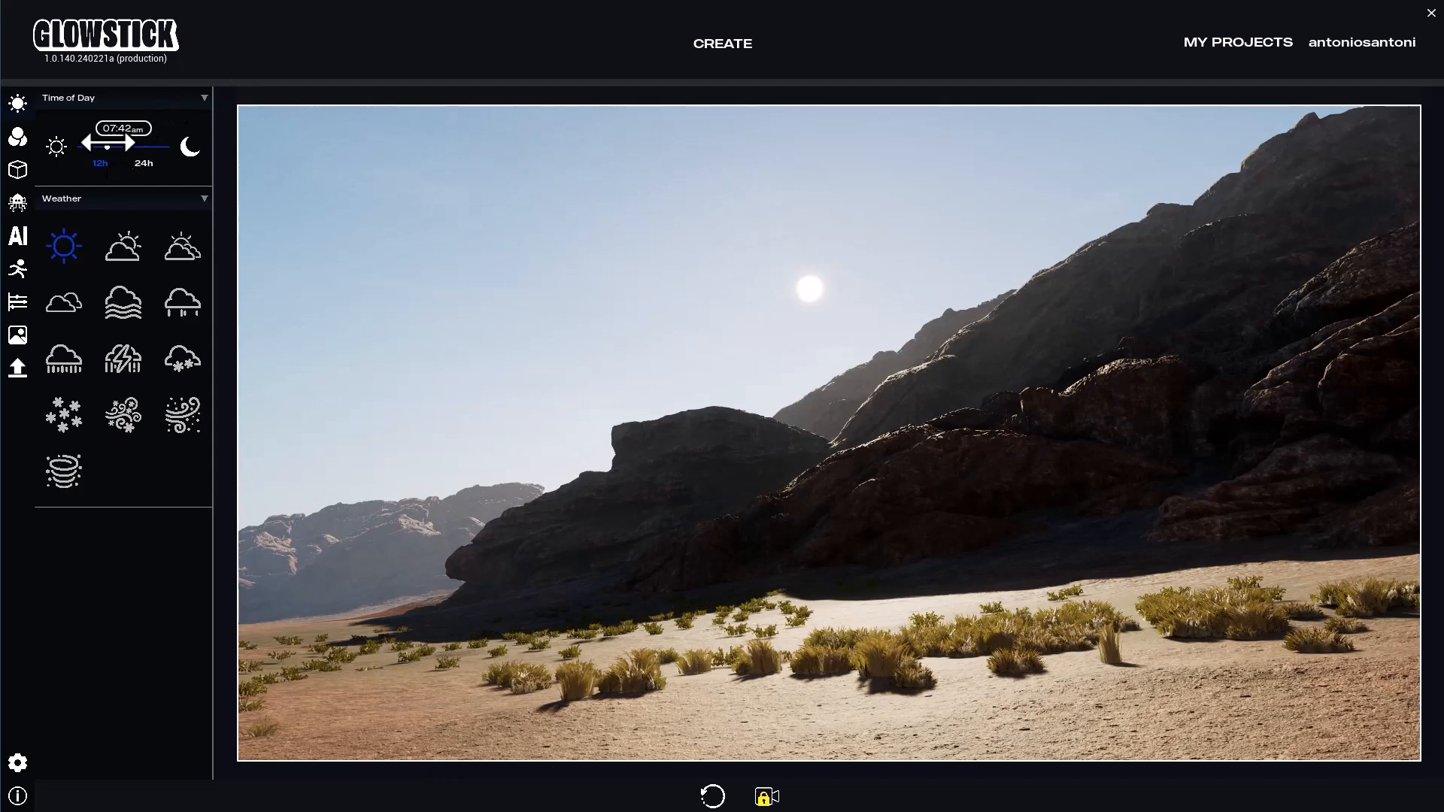
left_click_drag(98, 145, 148, 146)
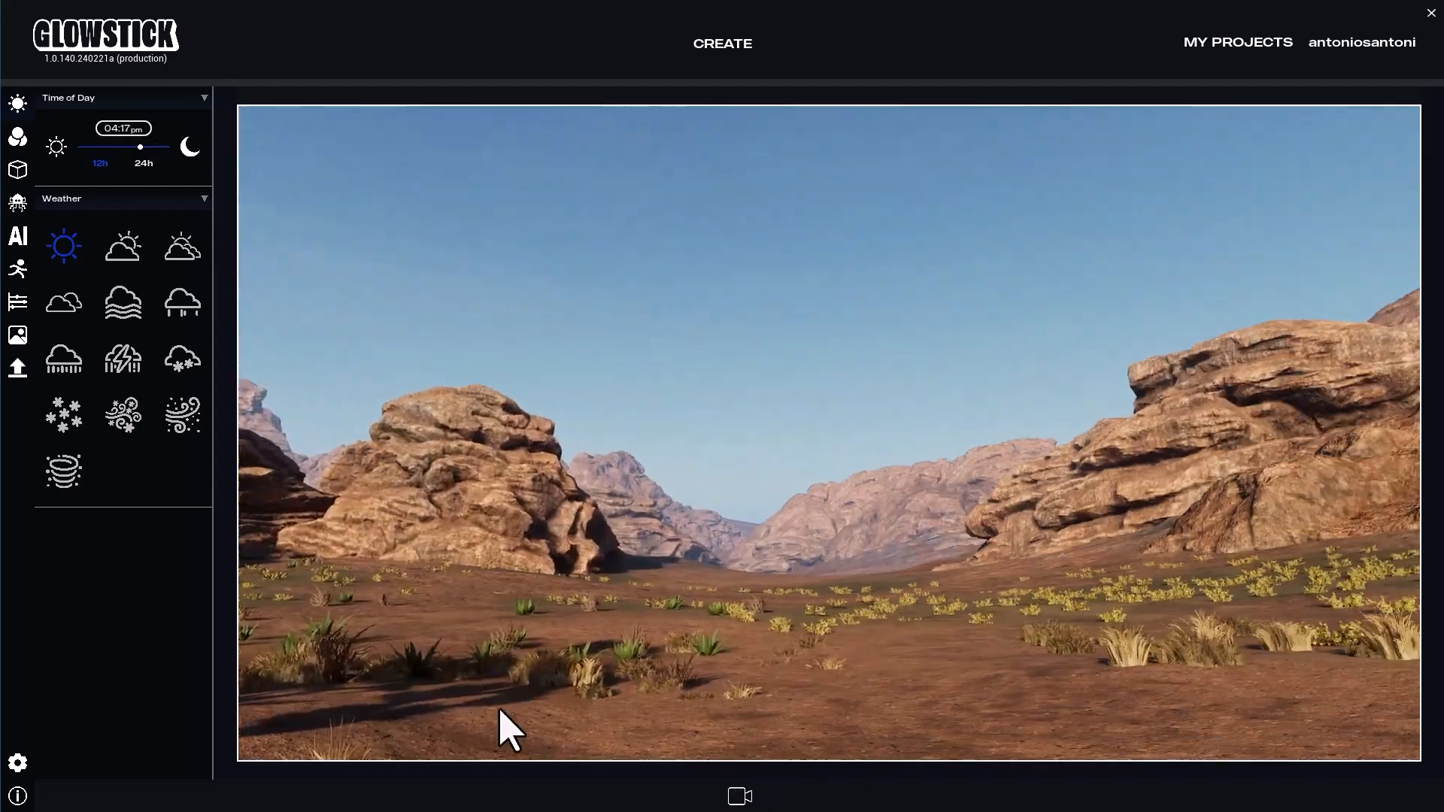
Place the wooden cabin asset from Collections in the desert valley and capture it.
left_click(17, 169)
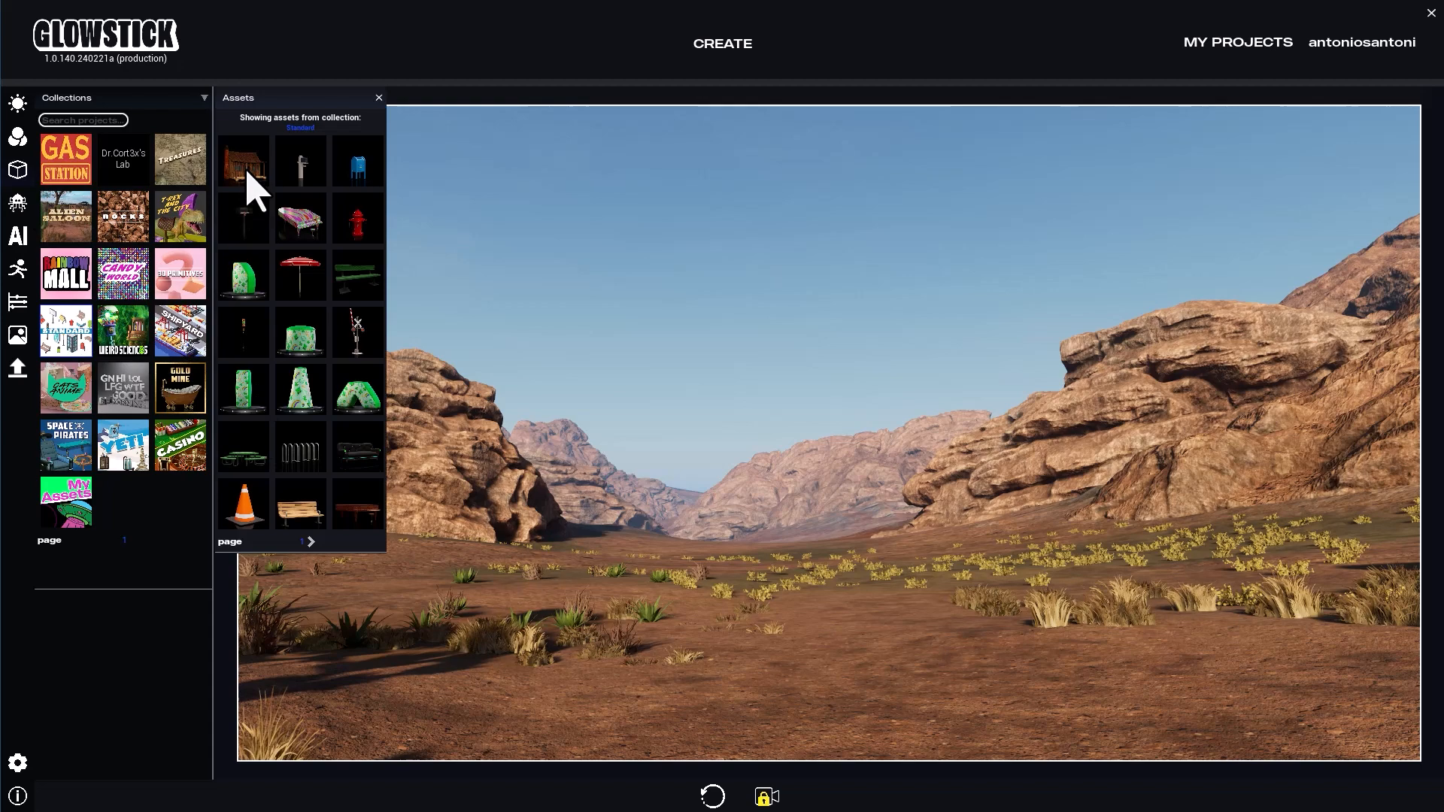
left_click(242, 161)
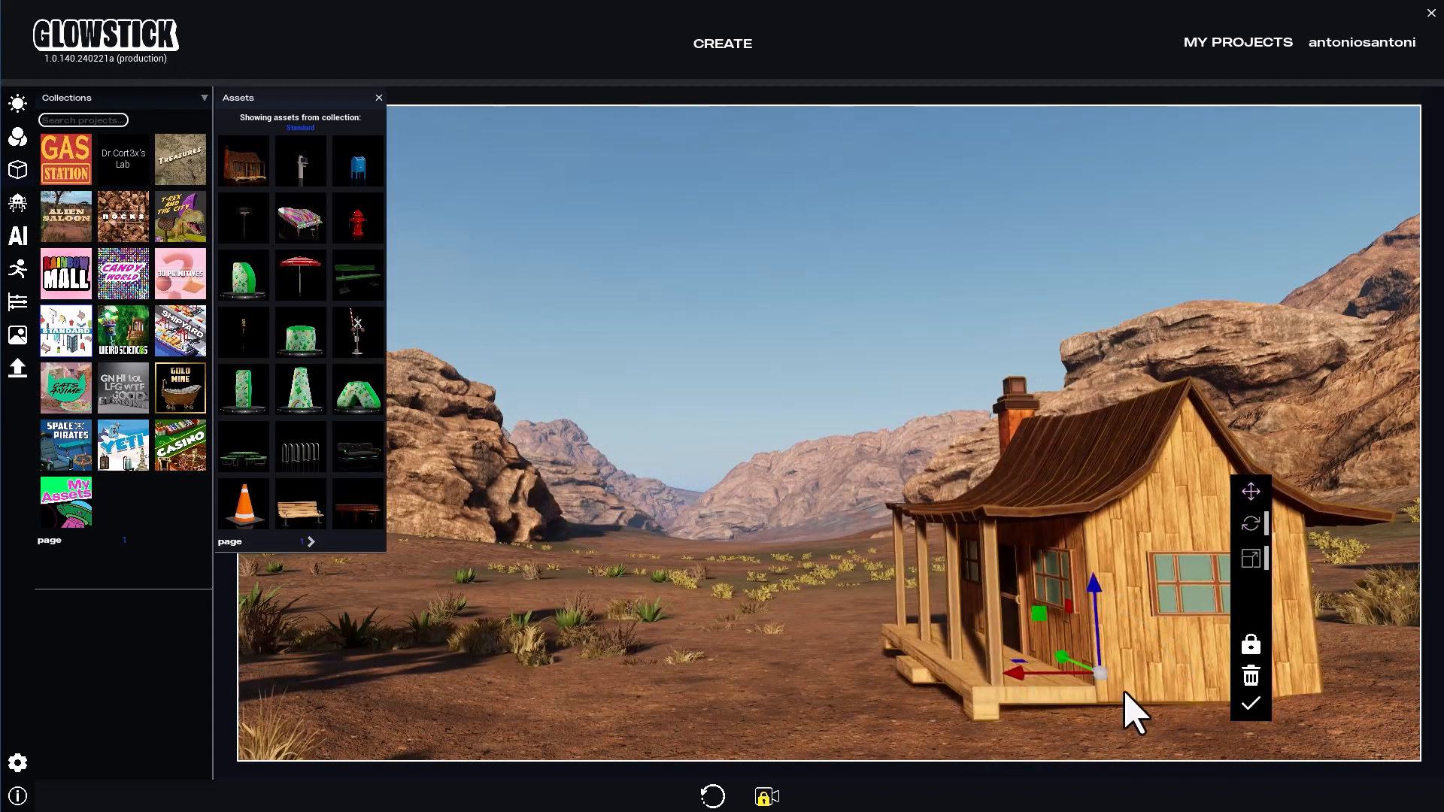
left_click(377, 98)
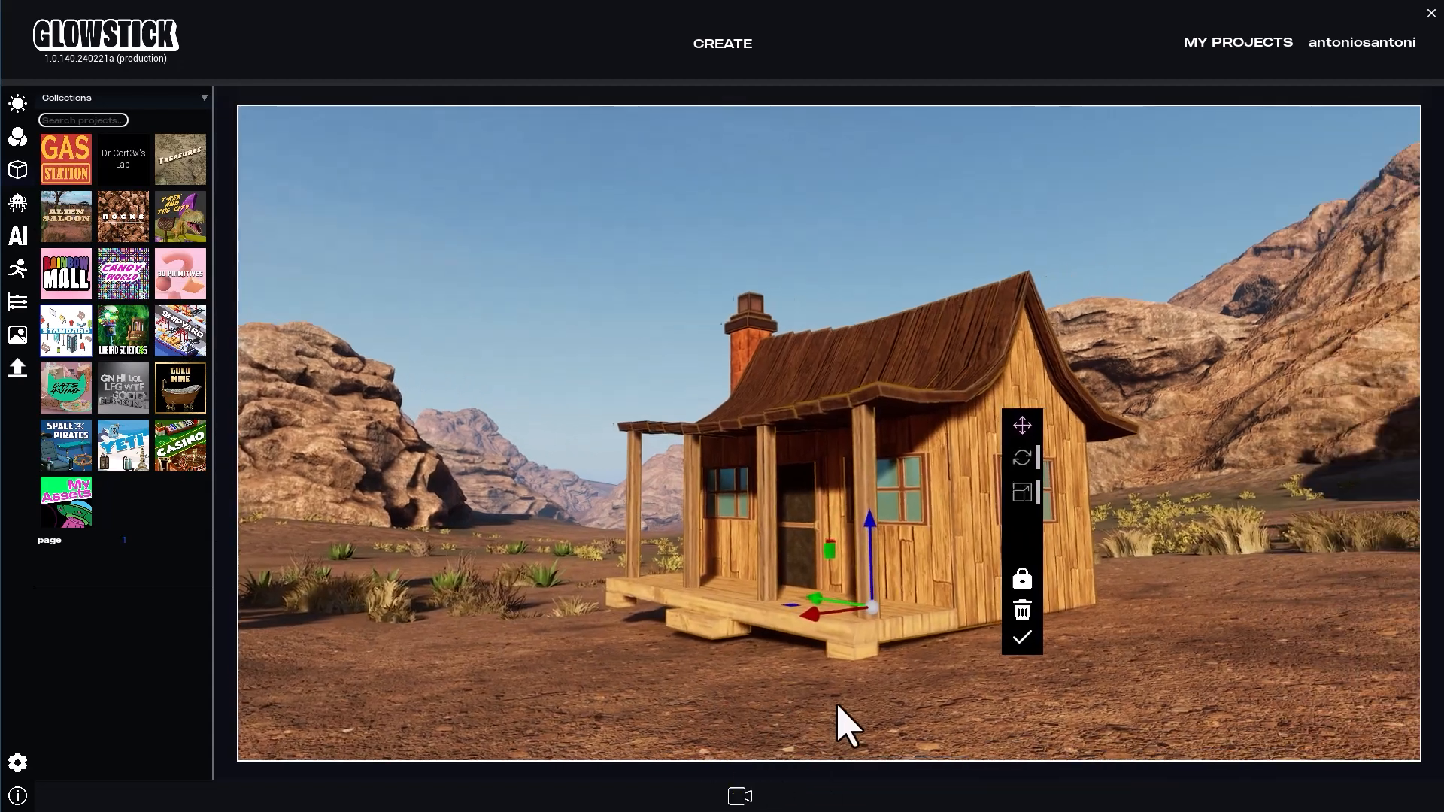
left_click(16, 235)
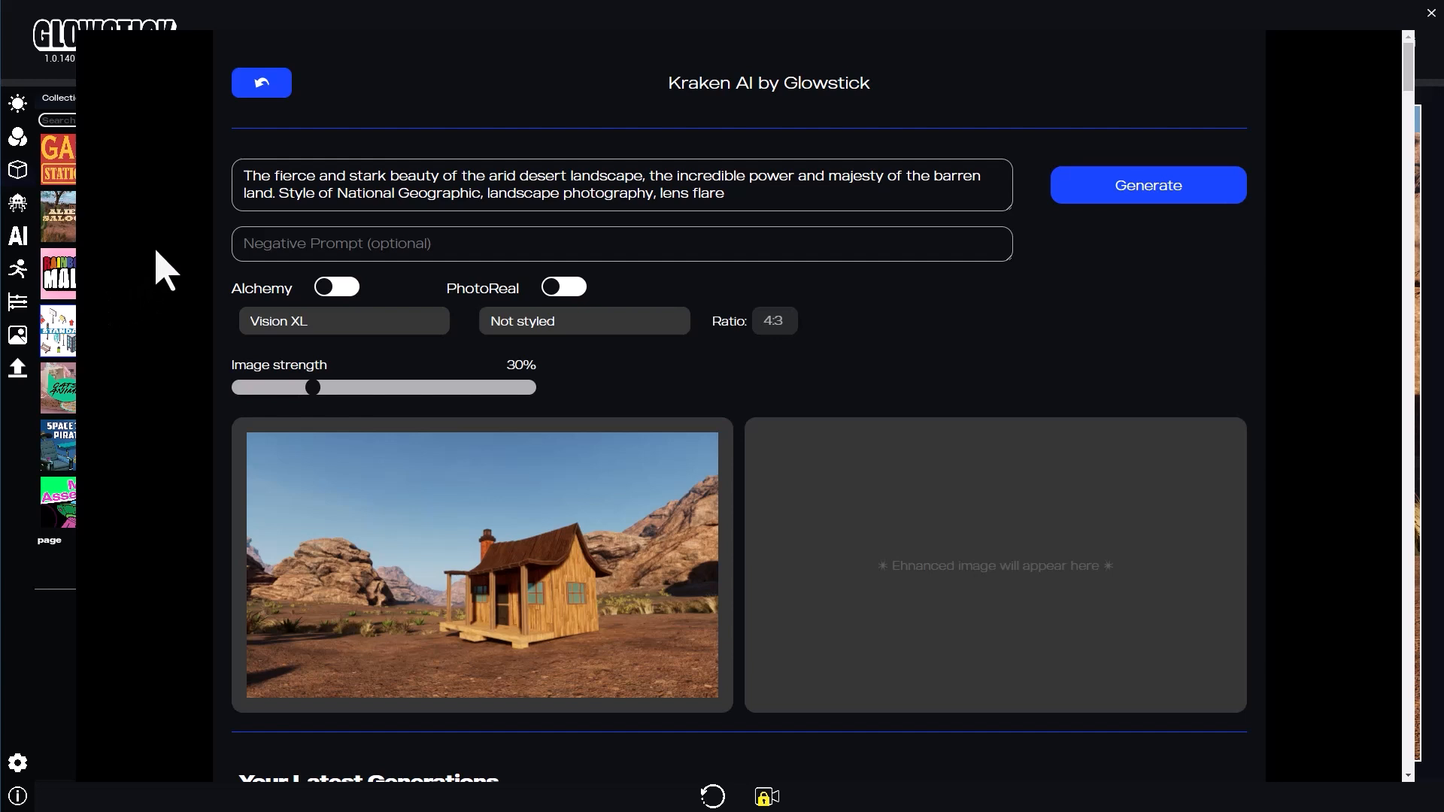
Generate a cabin image with prompt 'a cabin', Alchemy on and slightly higher strength.
type("a cabin in t")
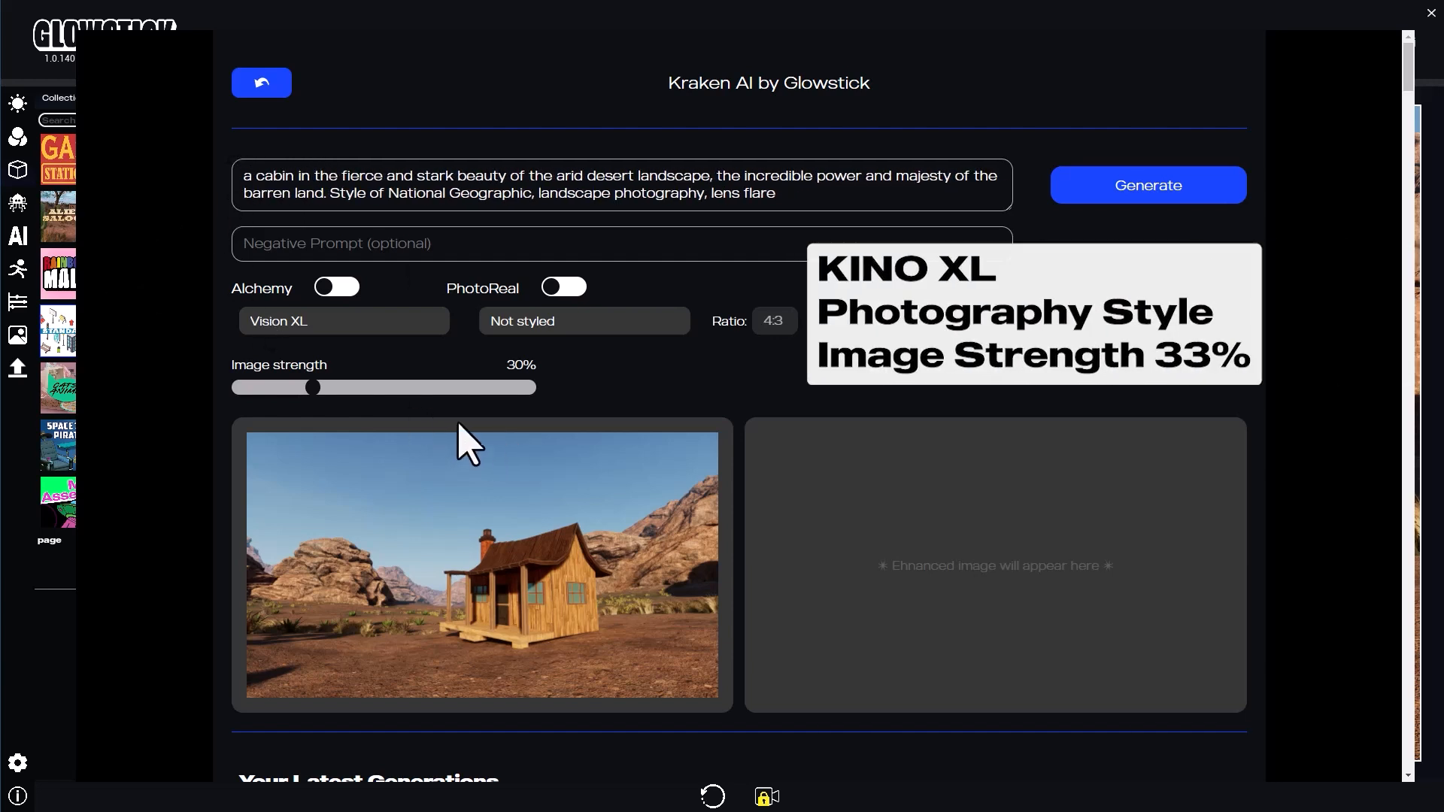
left_click(335, 287)
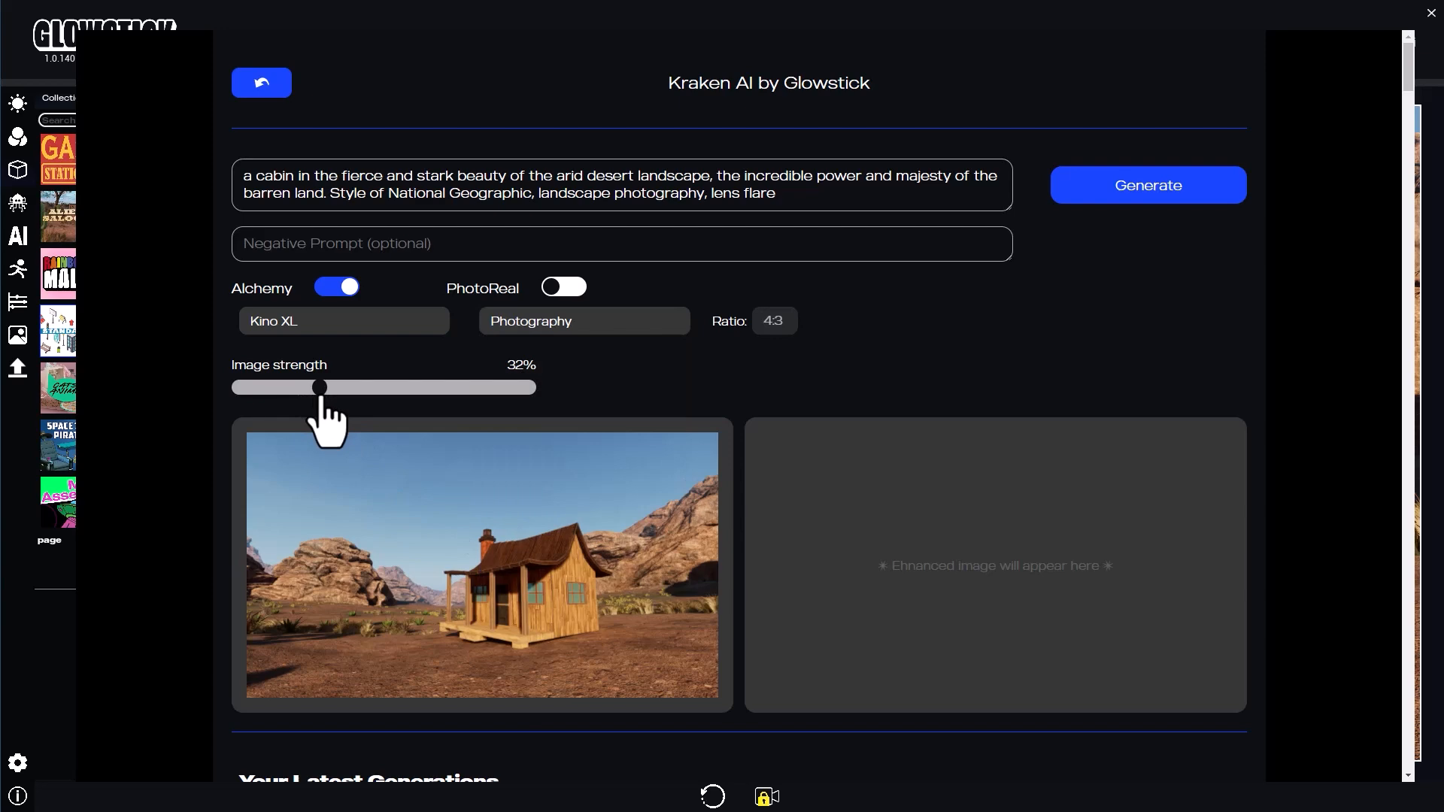
left_click(1147, 185)
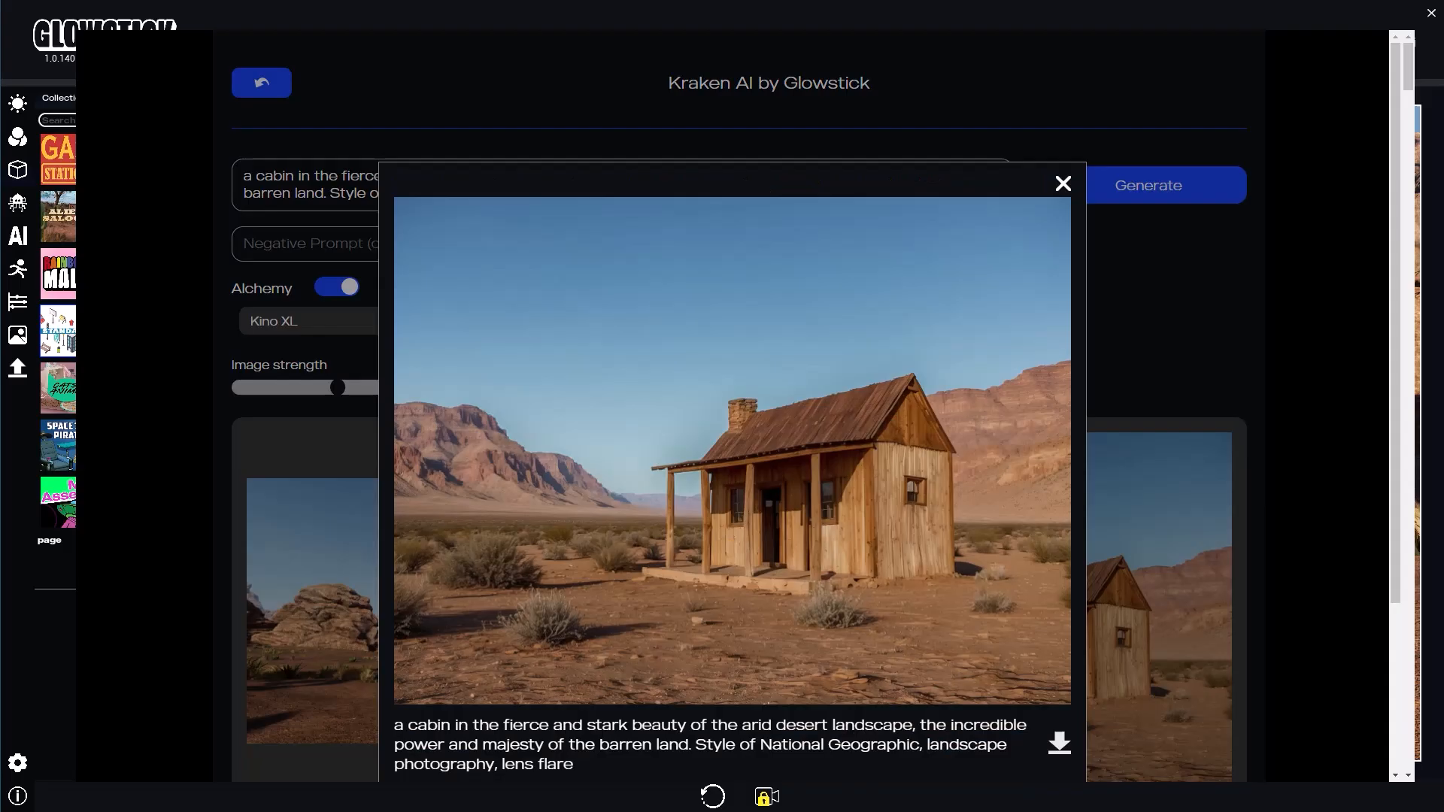
left_click(1063, 183)
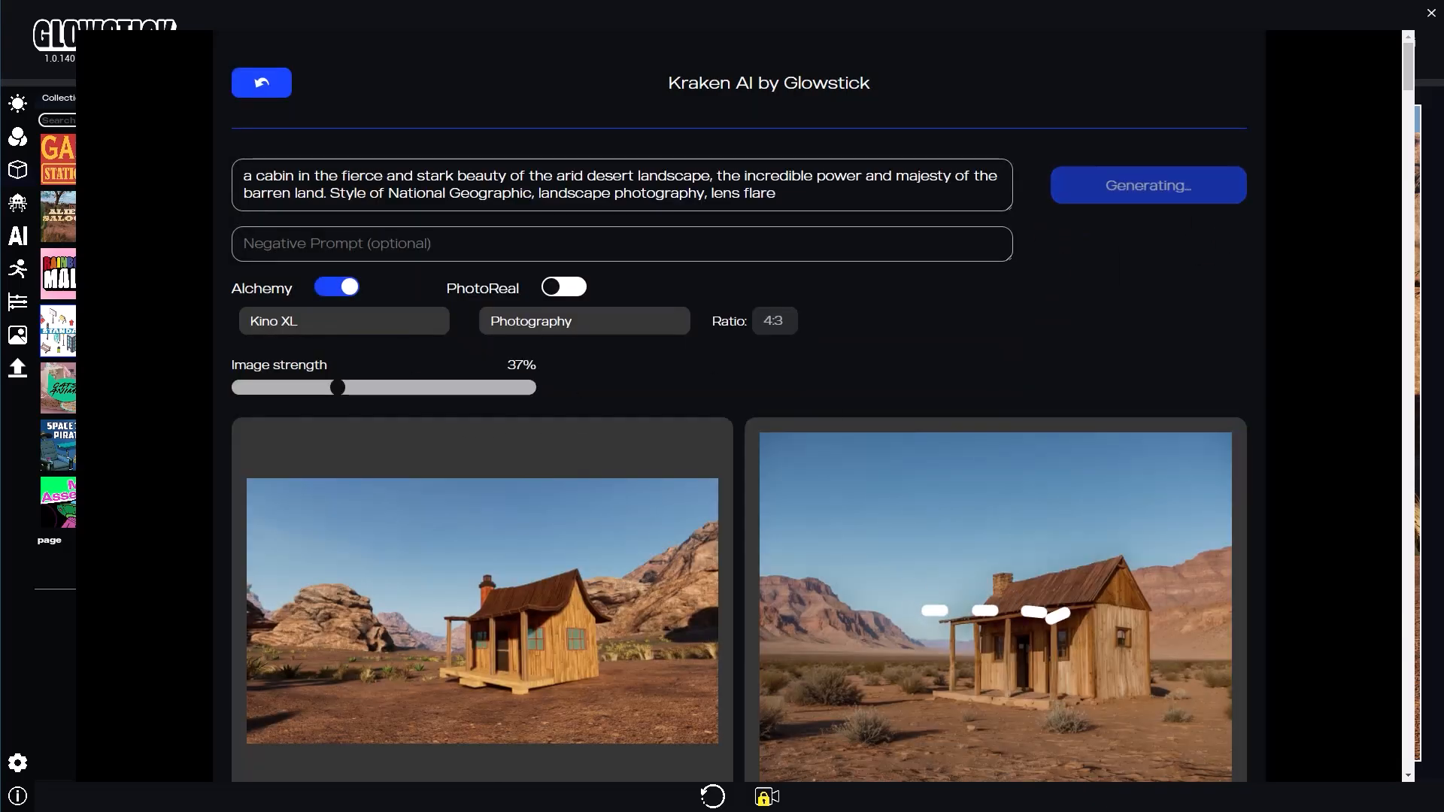